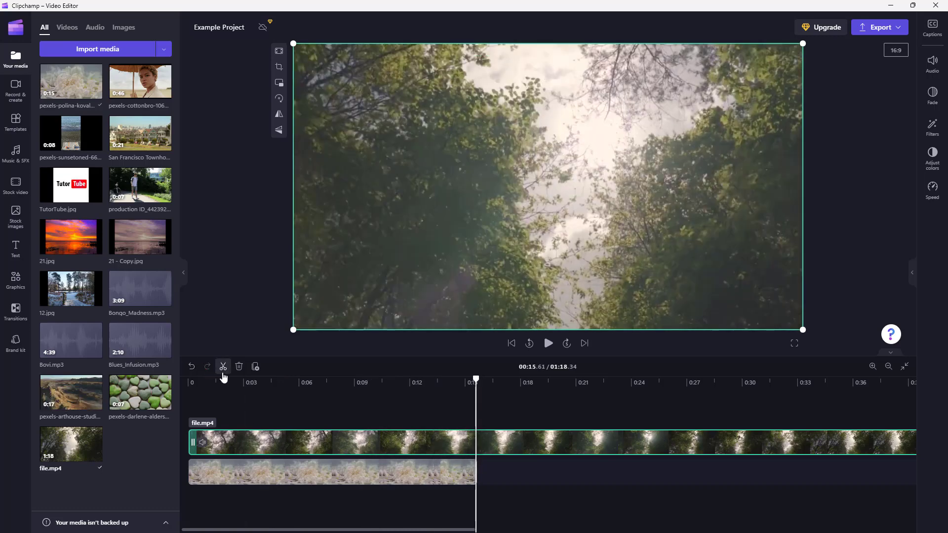
# - Split the forest clip at about 15.6 s where the lower clip ends
pyautogui.click(222, 367)
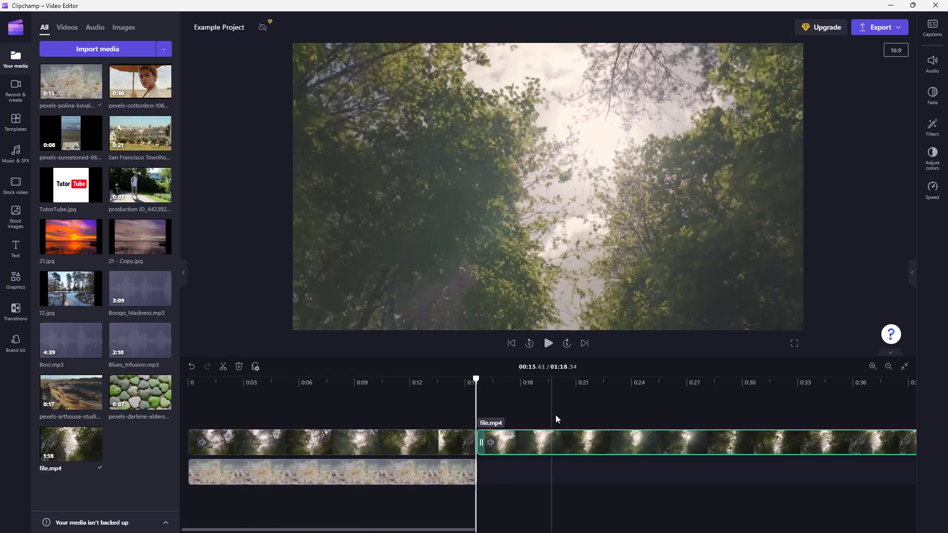
pyautogui.moveTo(621, 445)
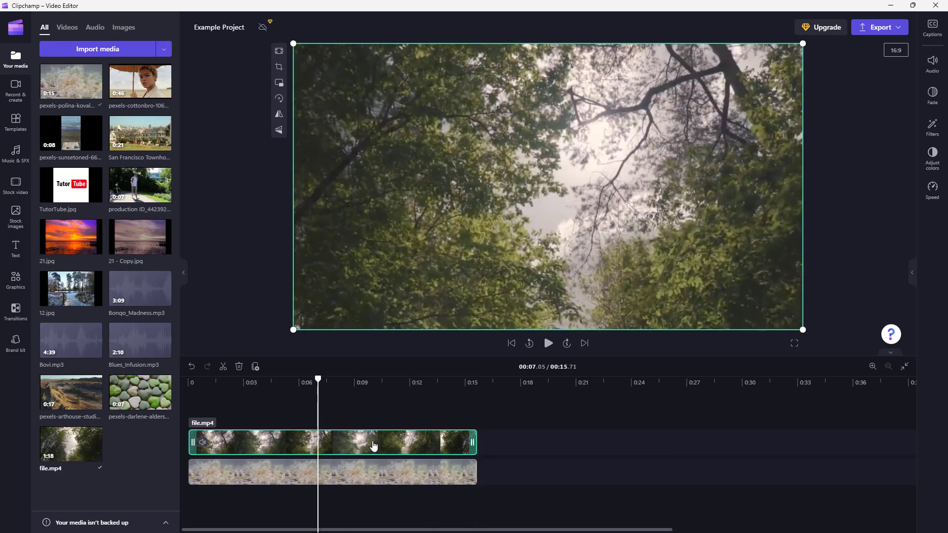
pyautogui.moveTo(892, 155)
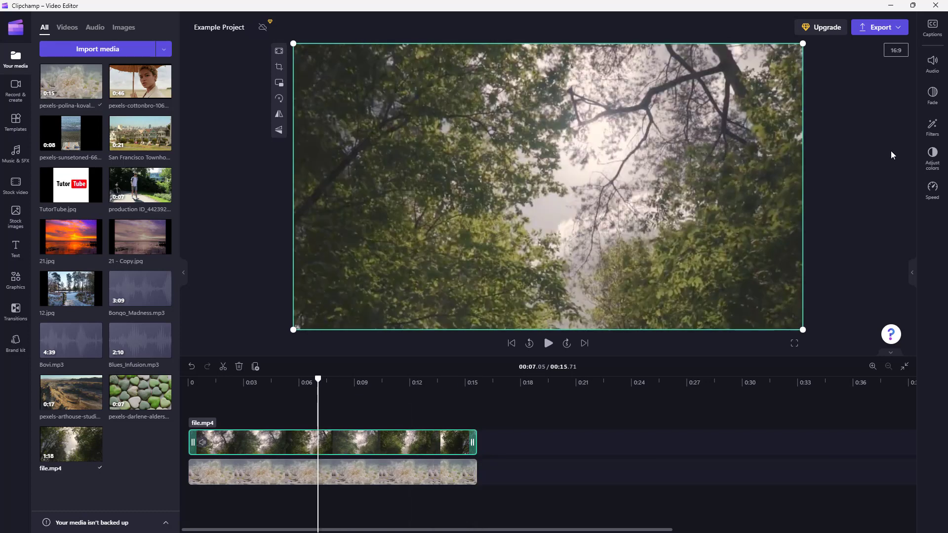
pyautogui.moveTo(932, 156)
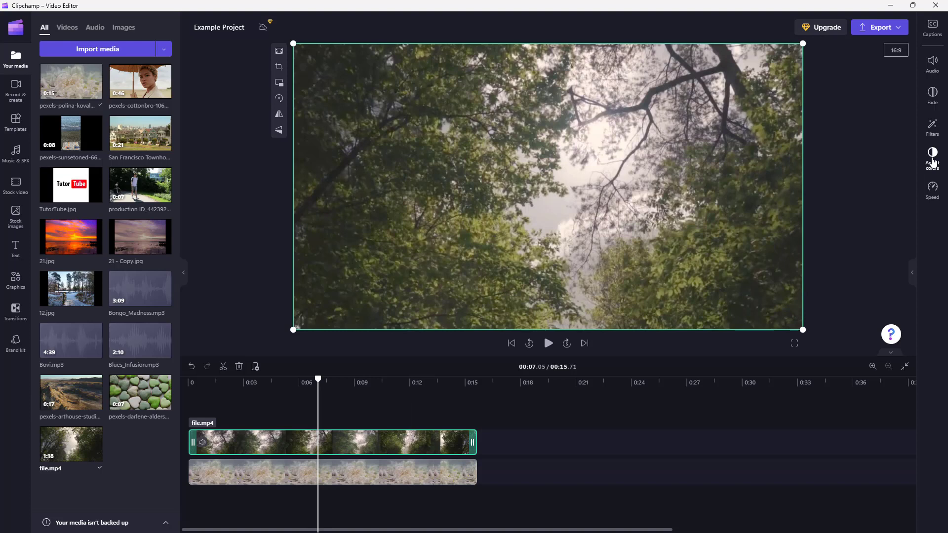
# - Set the forest clip's blend mode to Darken, then select the white-petal clip below for deletion
pyautogui.click(931, 156)
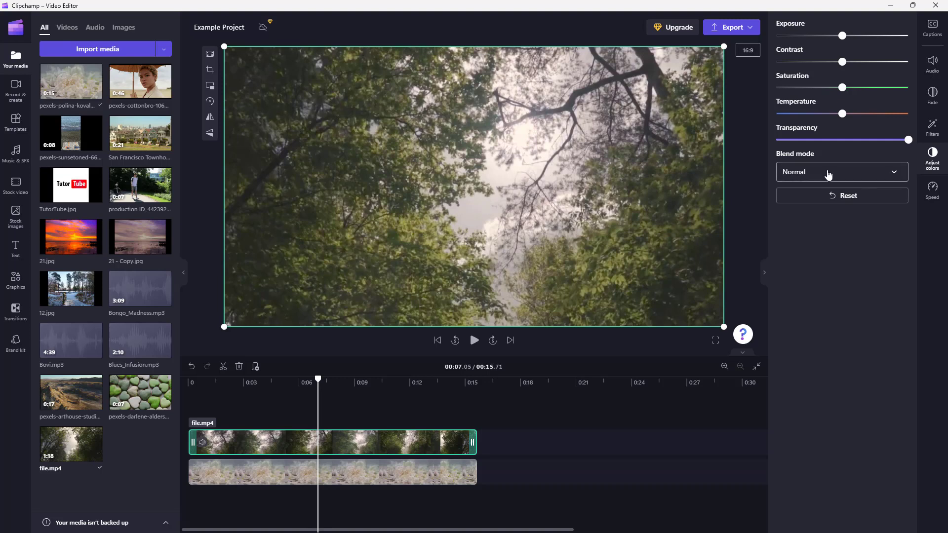
pyautogui.click(840, 171)
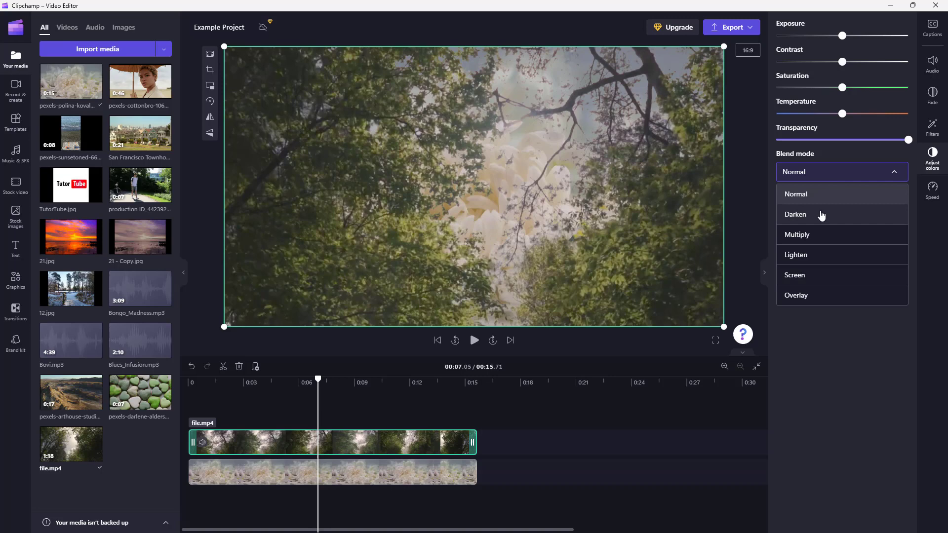
pyautogui.click(796, 214)
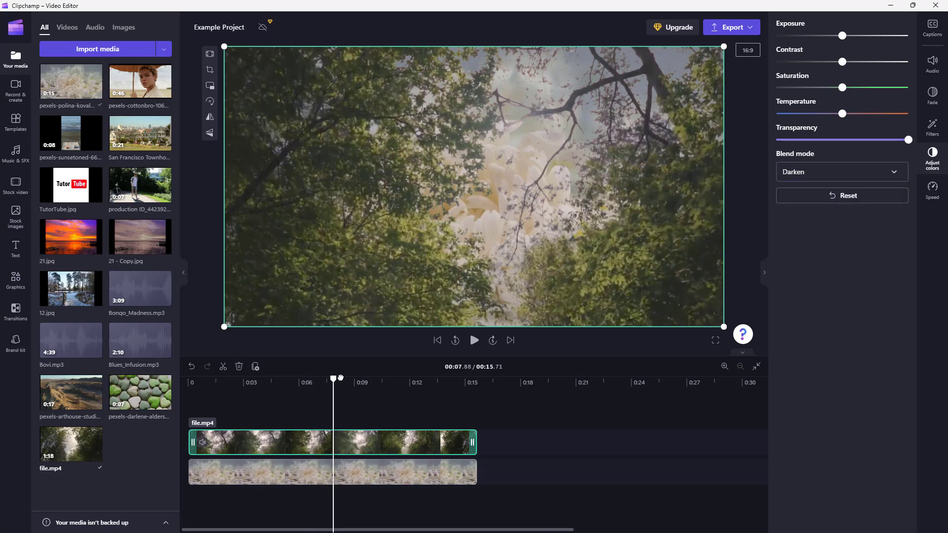
pyautogui.click(367, 383)
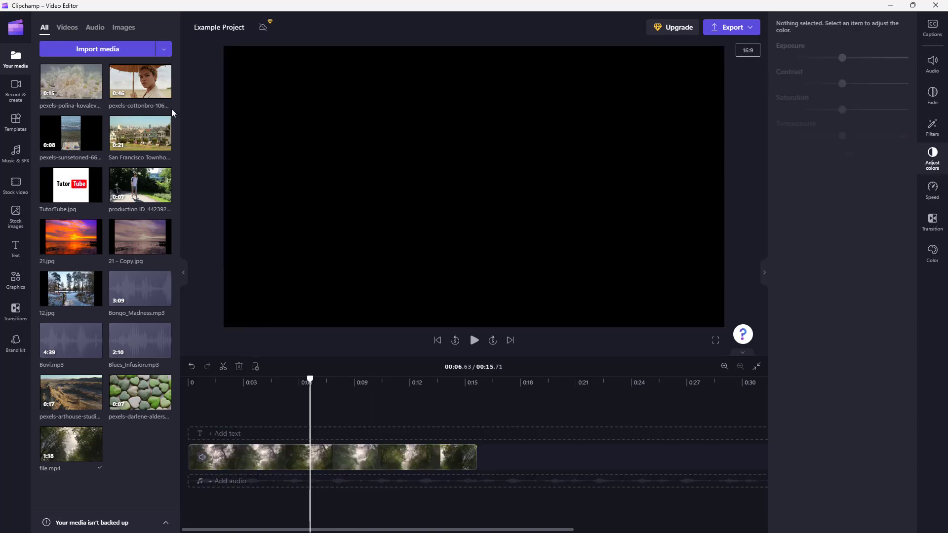
# - Place the cottonbro wheat-field clip beneath the forest clip and preview the 46-second composite
pyautogui.moveTo(139, 80); pyautogui.dragTo(205, 488)
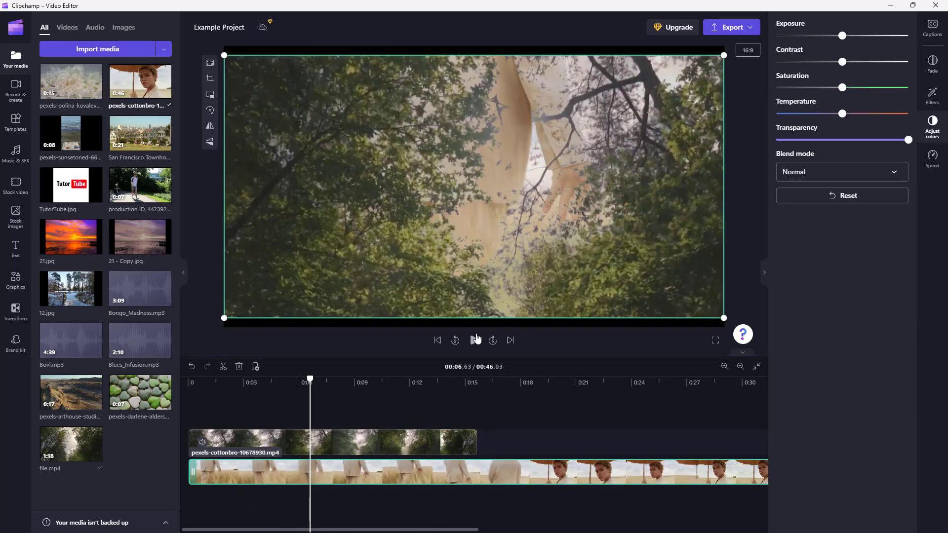
pyautogui.click(474, 340)
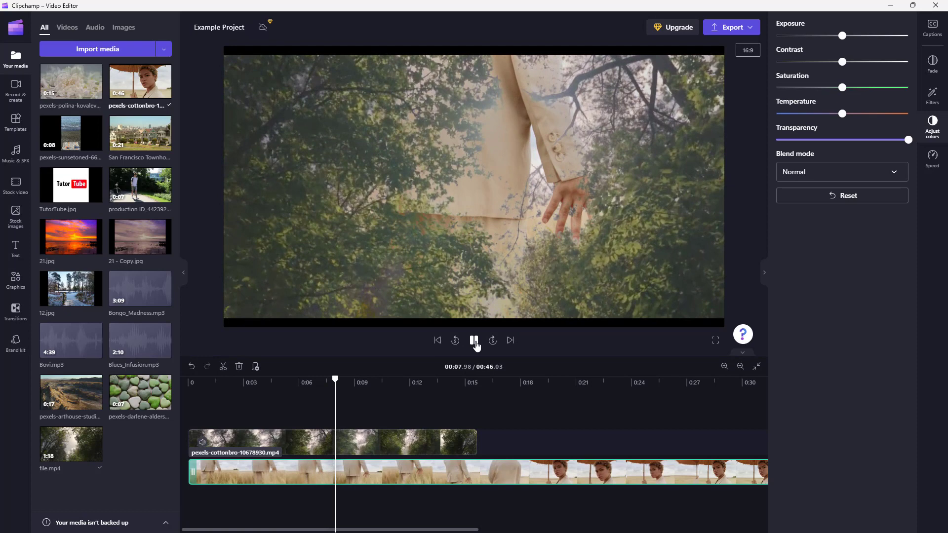
pyautogui.click(474, 340)
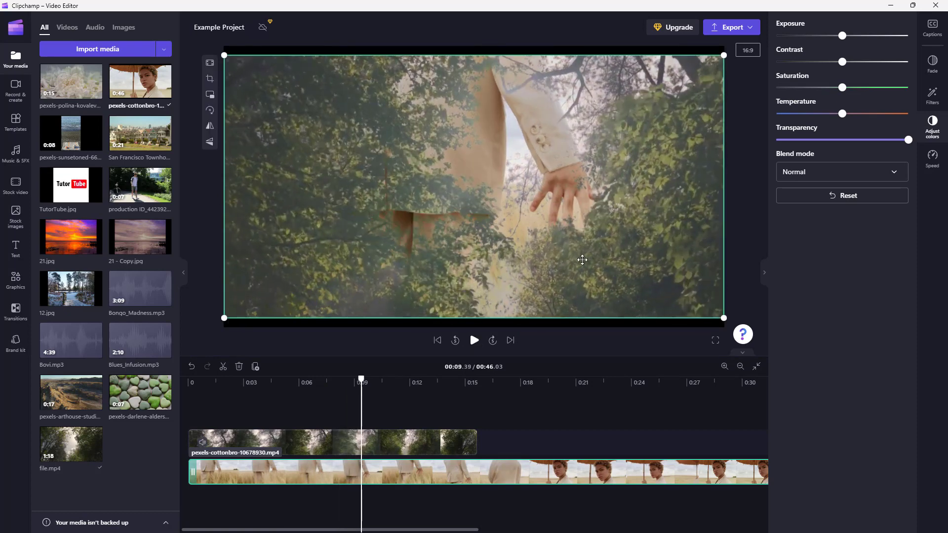
pyautogui.click(840, 171)
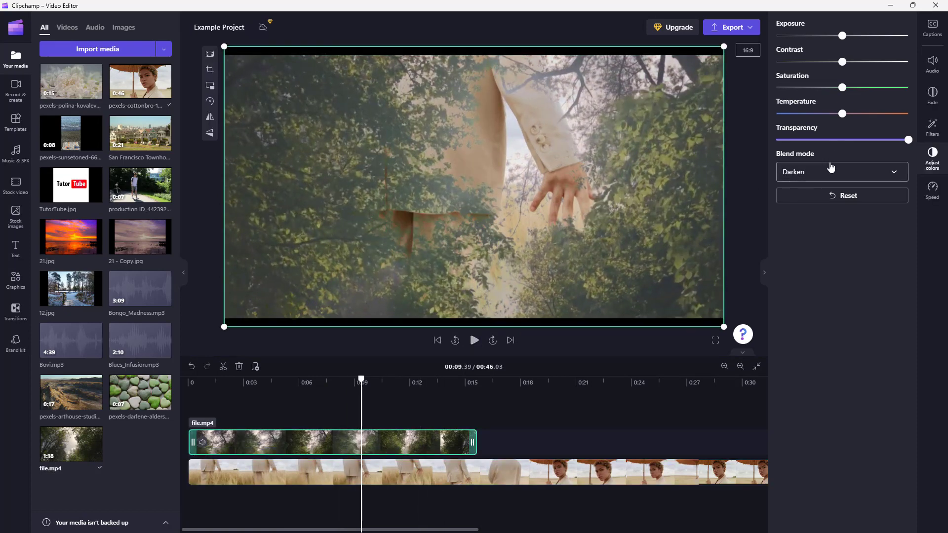
pyautogui.moveTo(480, 104)
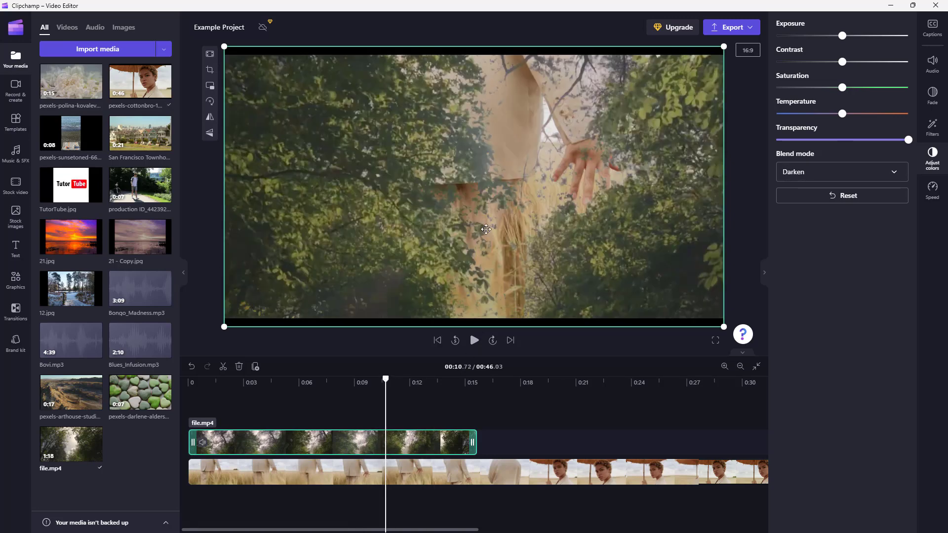
# - Change the forest clip's blend mode to Multiply and preview the darker combined scene
pyautogui.click(841, 172)
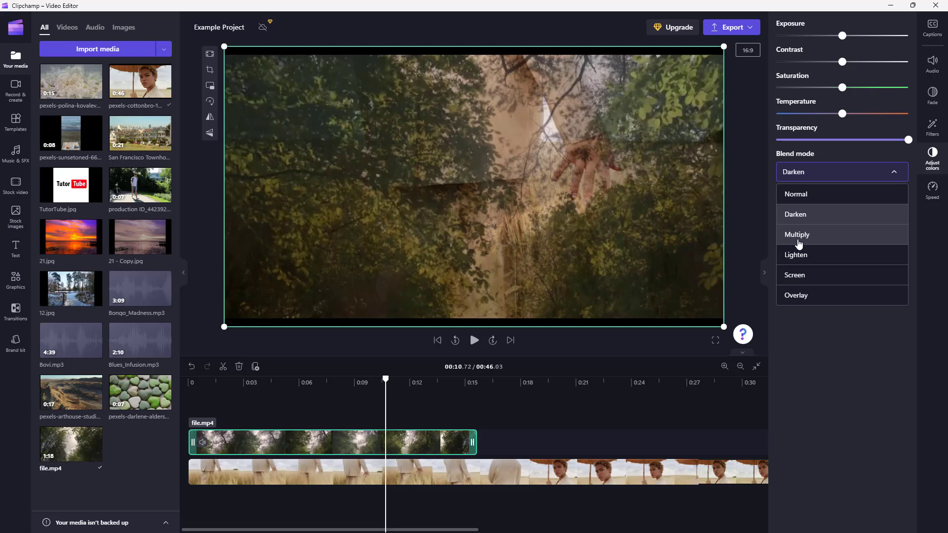
pyautogui.click(797, 235)
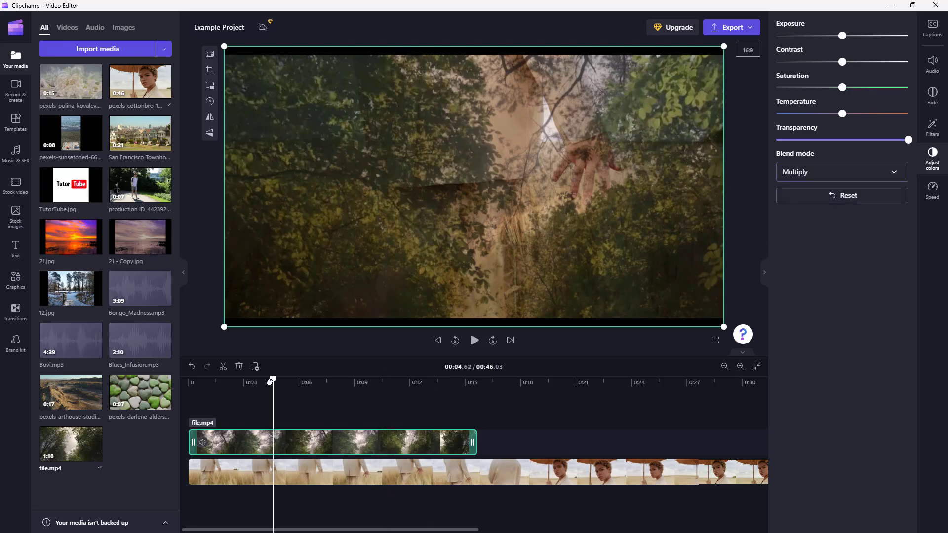
pyautogui.click(474, 340)
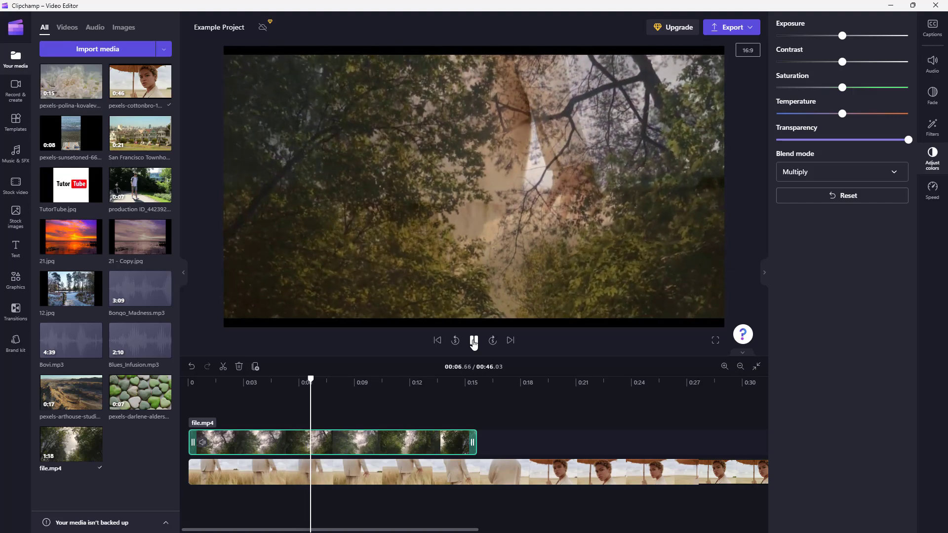
pyautogui.click(473, 341)
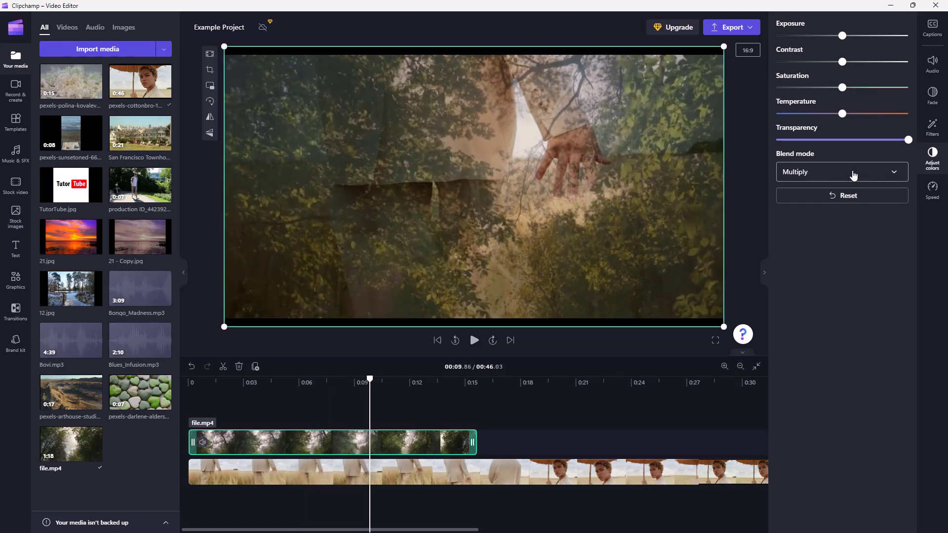
# - Switch the forest clip's blend to Lighten and play the washed-out overlay preview
pyautogui.click(842, 172)
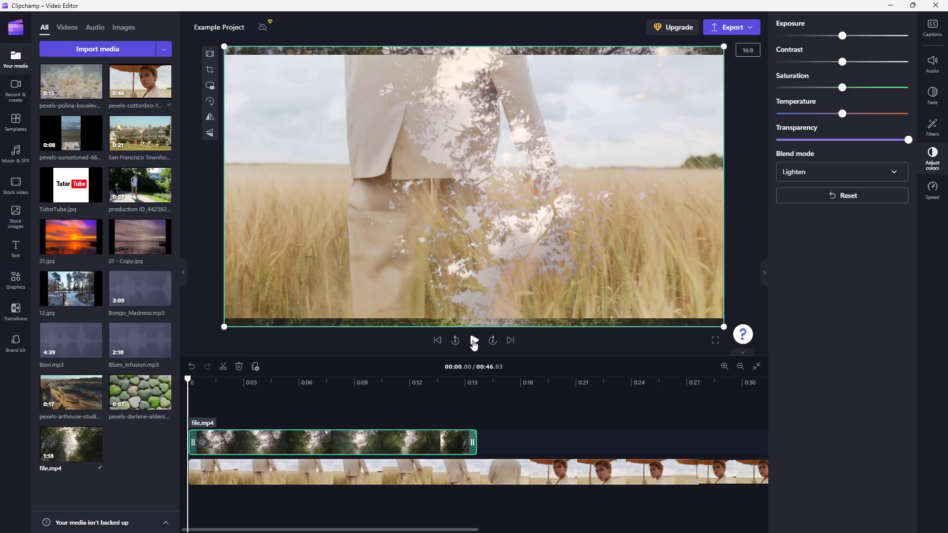
pyautogui.click(475, 341)
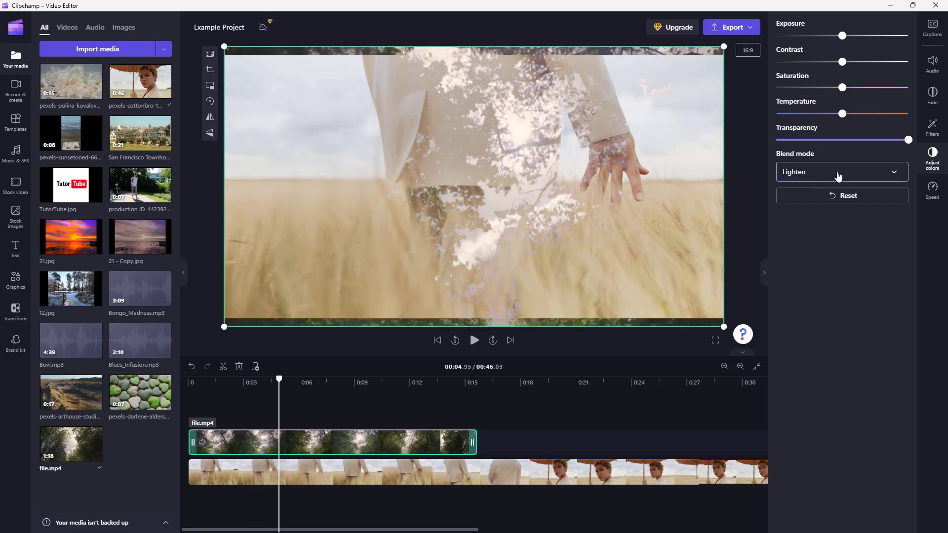
# - Set the forest clip's blend to Screen and preview the paler result
pyautogui.click(841, 172)
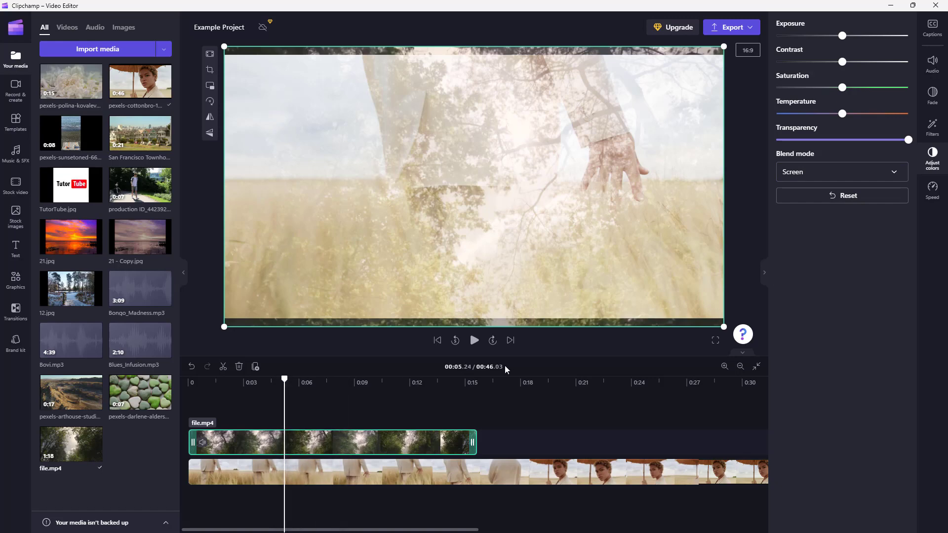
pyautogui.click(474, 340)
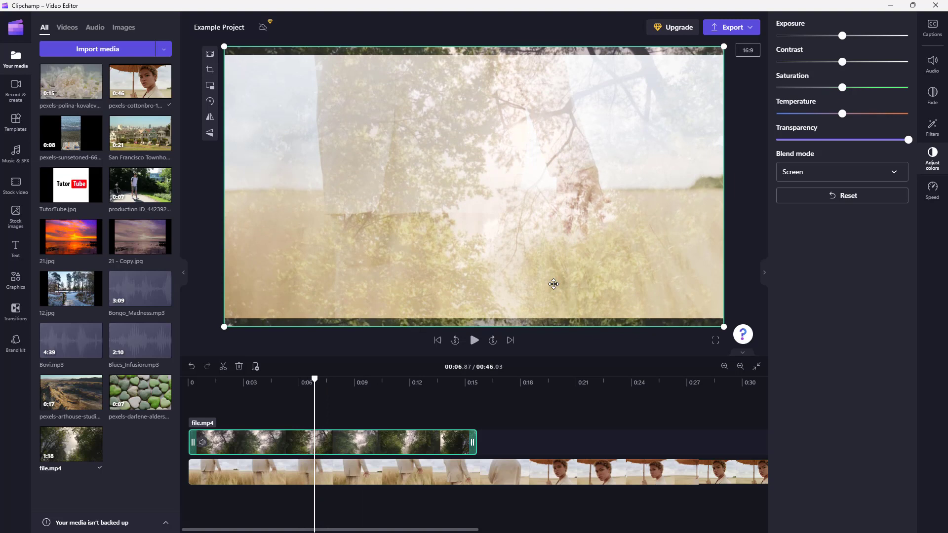
pyautogui.moveTo(645, 184)
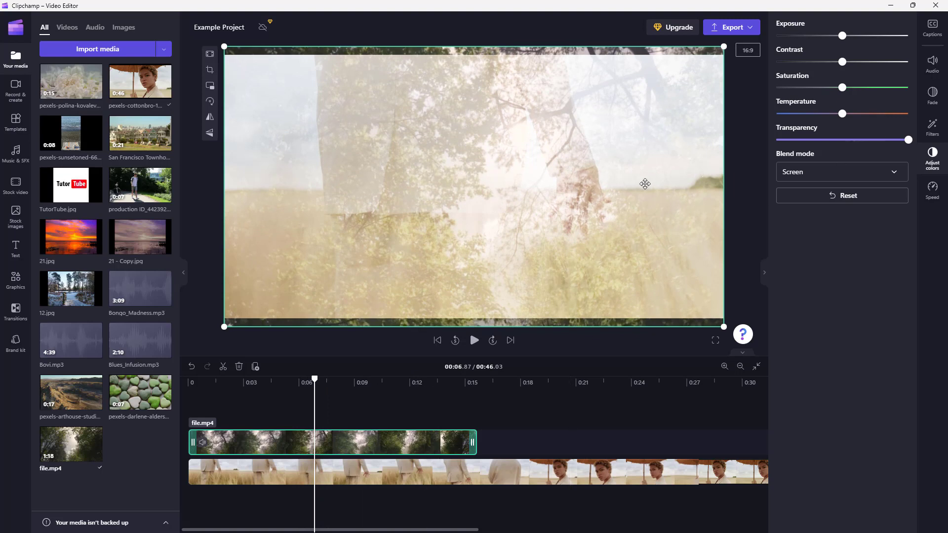
pyautogui.moveTo(543, 168)
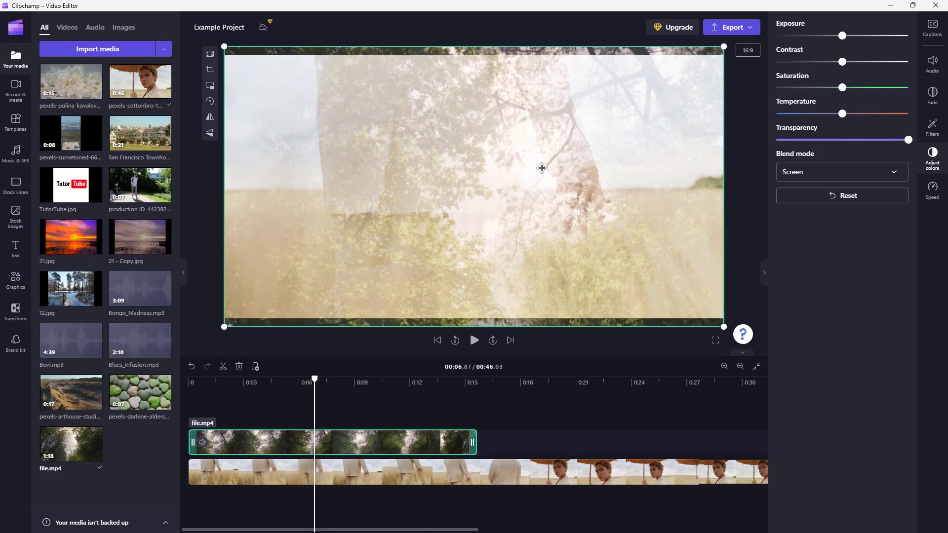
pyautogui.moveTo(534, 195)
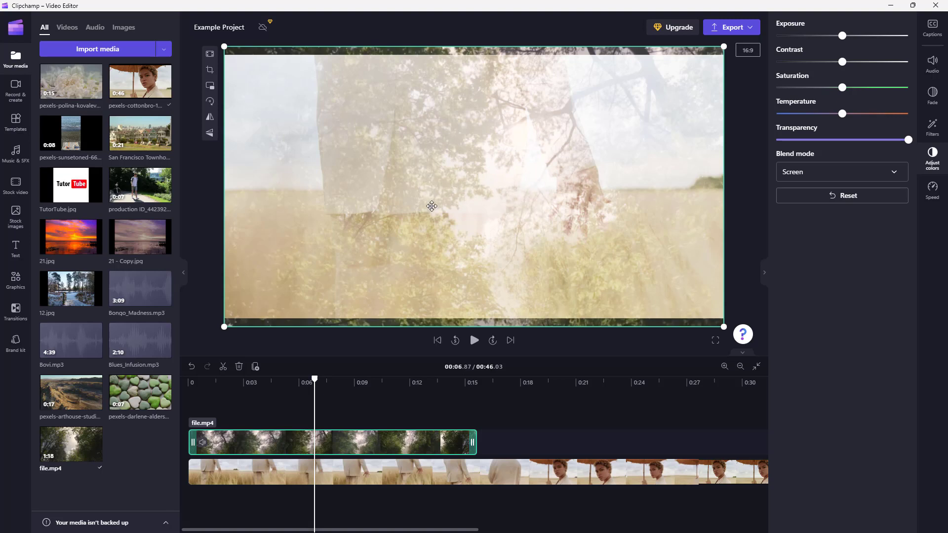
pyautogui.moveTo(368, 174)
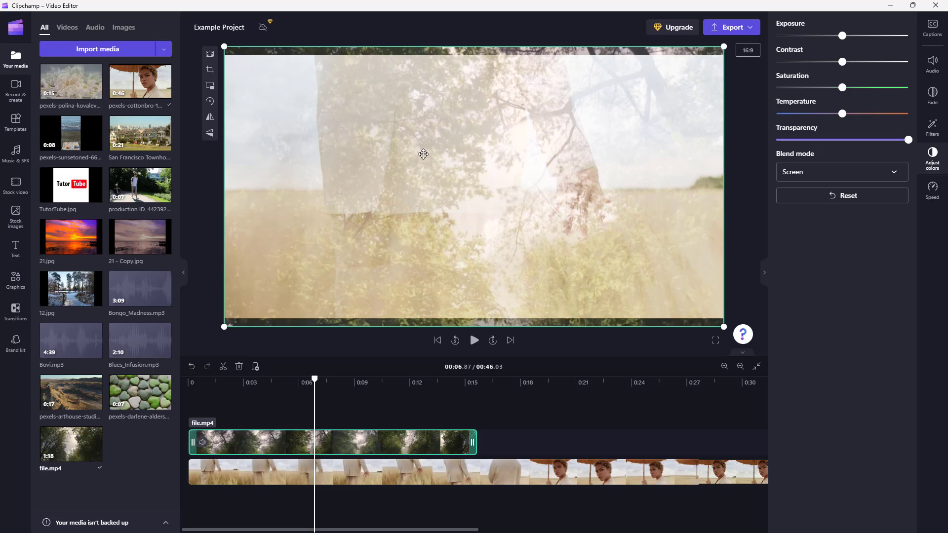
# - Apply the Overlay blend to the forest clip and preview the saturated composite
pyautogui.click(841, 171)
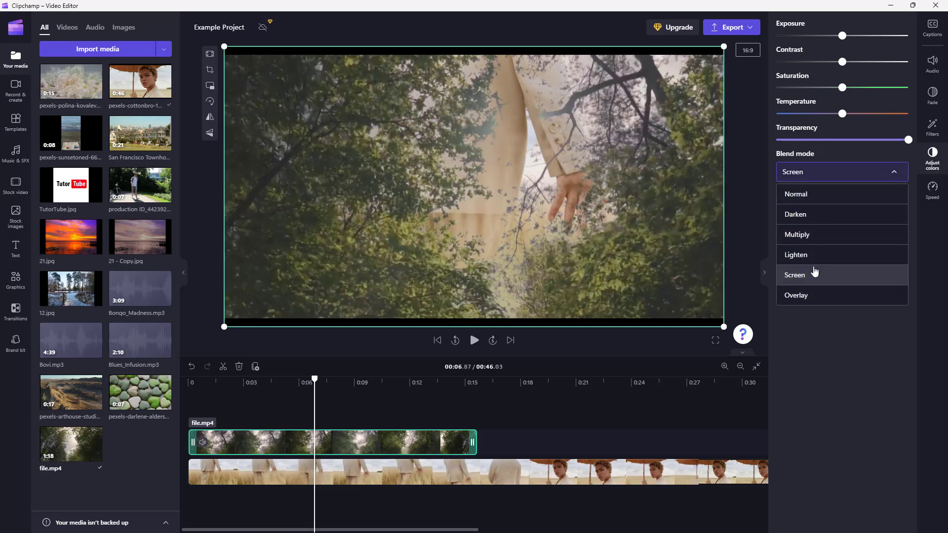
pyautogui.click(796, 296)
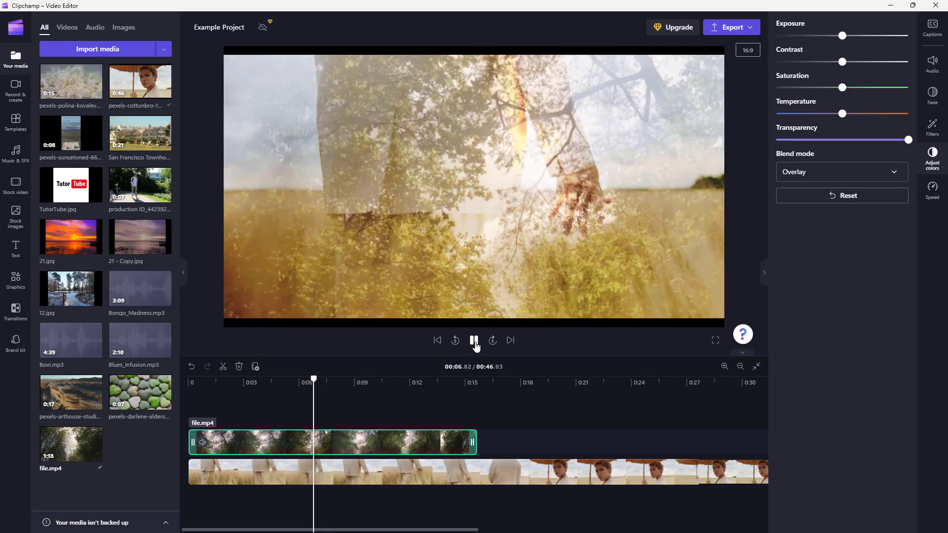
pyautogui.click(474, 339)
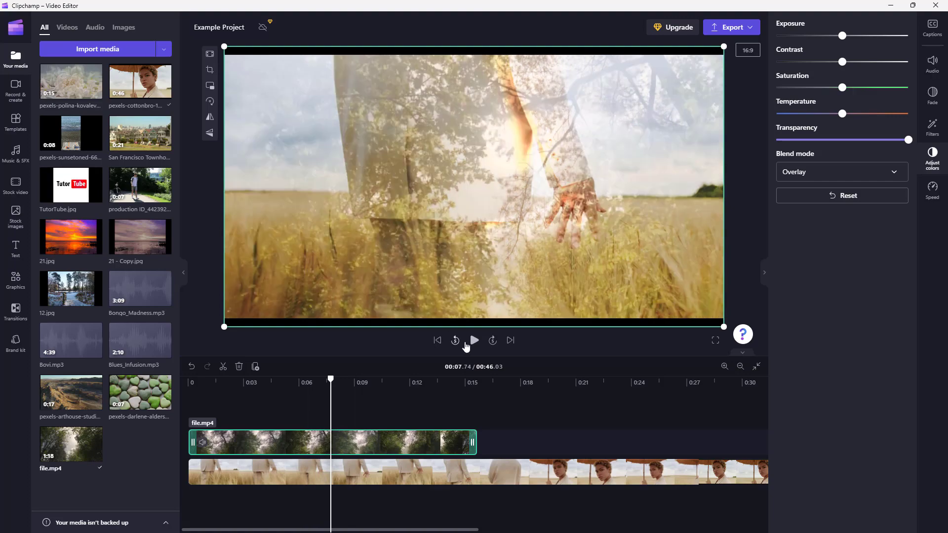
pyautogui.click(474, 340)
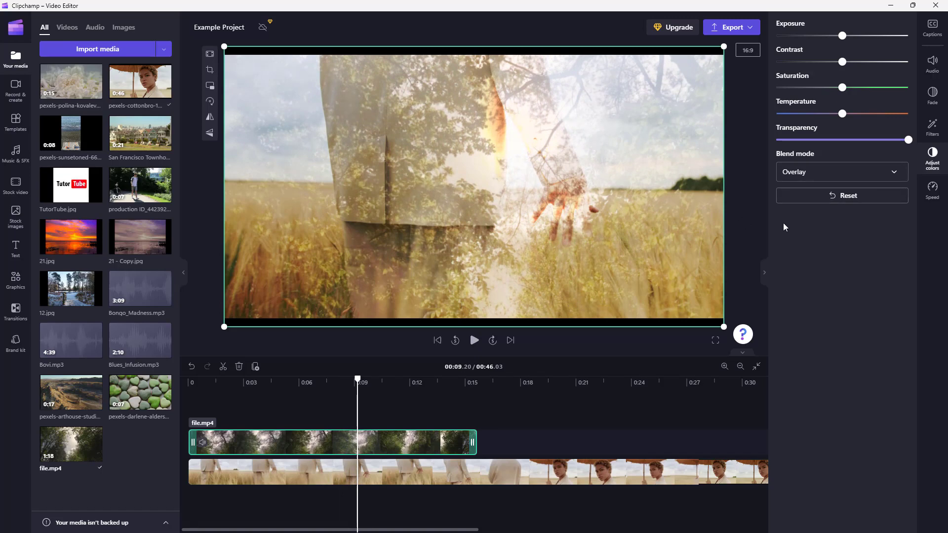
# - Reset the forest clip's blend mode to Normal, fully covering the wheat-field clip
pyautogui.click(841, 172)
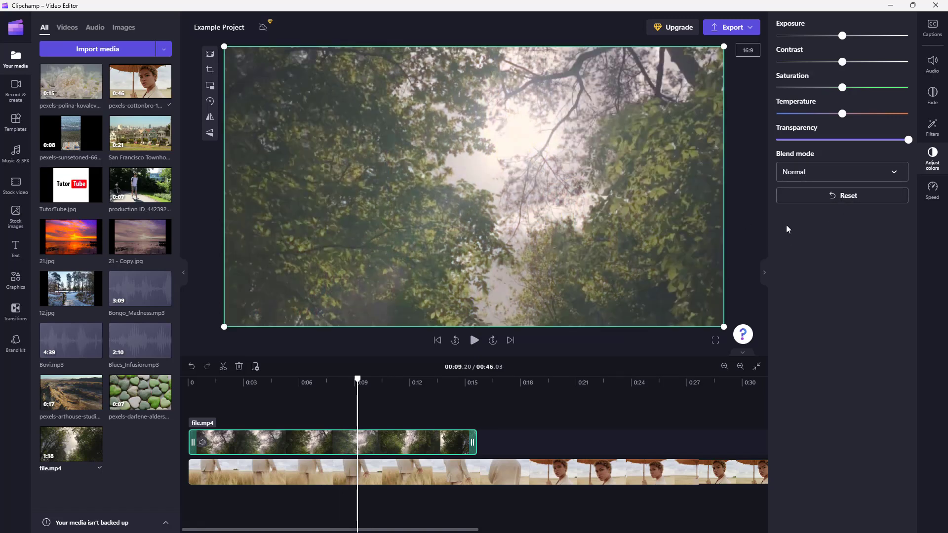
pyautogui.moveTo(771, 65)
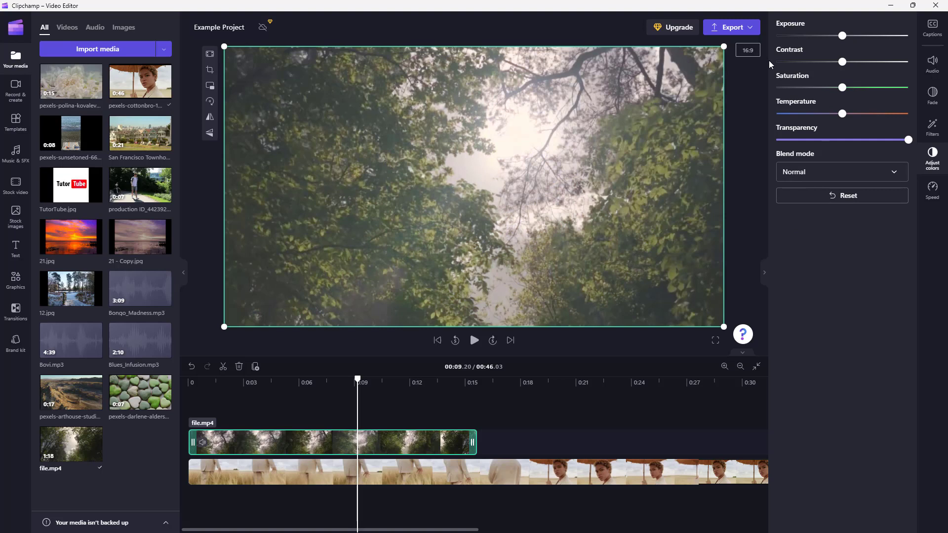
pyautogui.moveTo(465, 296)
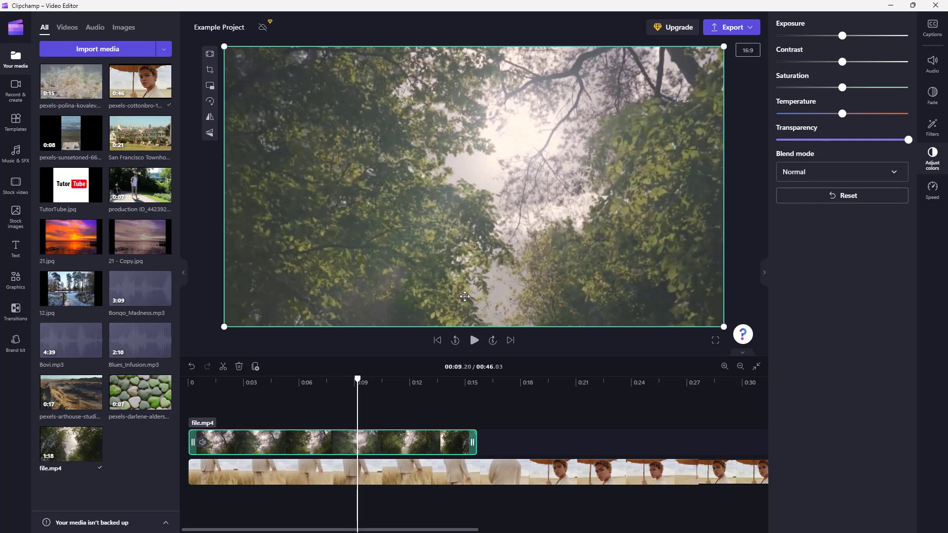